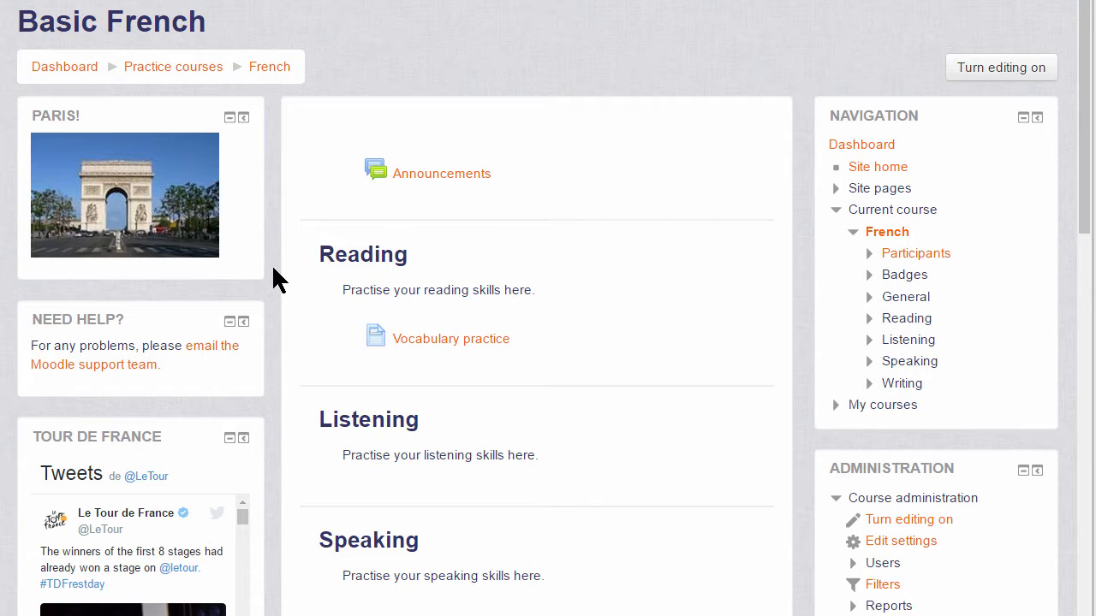
pyautogui.moveTo(195, 239)
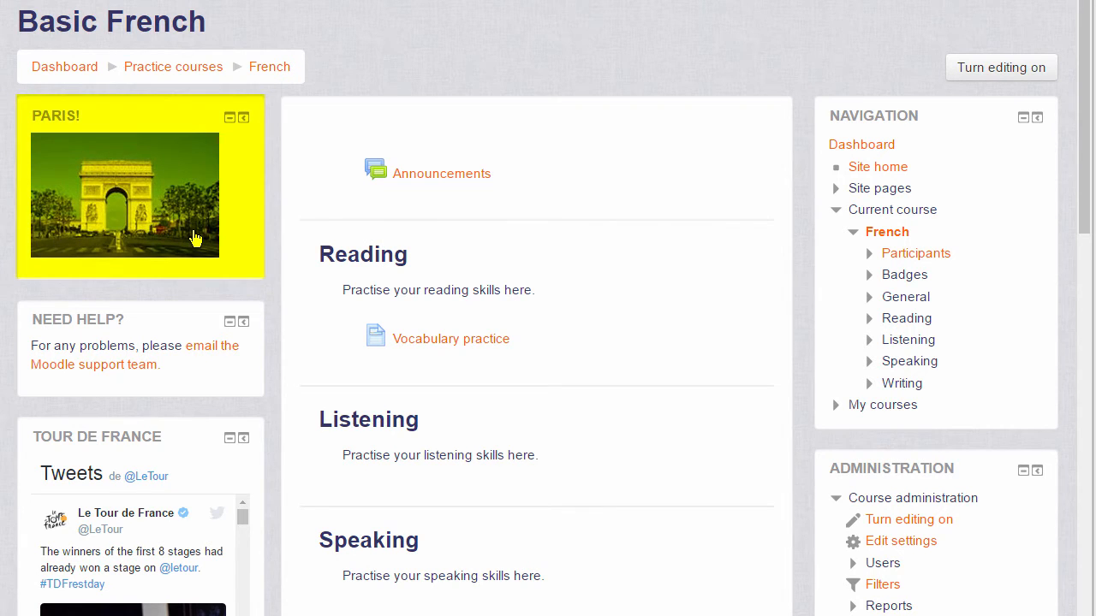
# Turn editing on for the Basic French course and add an empty HTML block
pyautogui.click(123, 196)
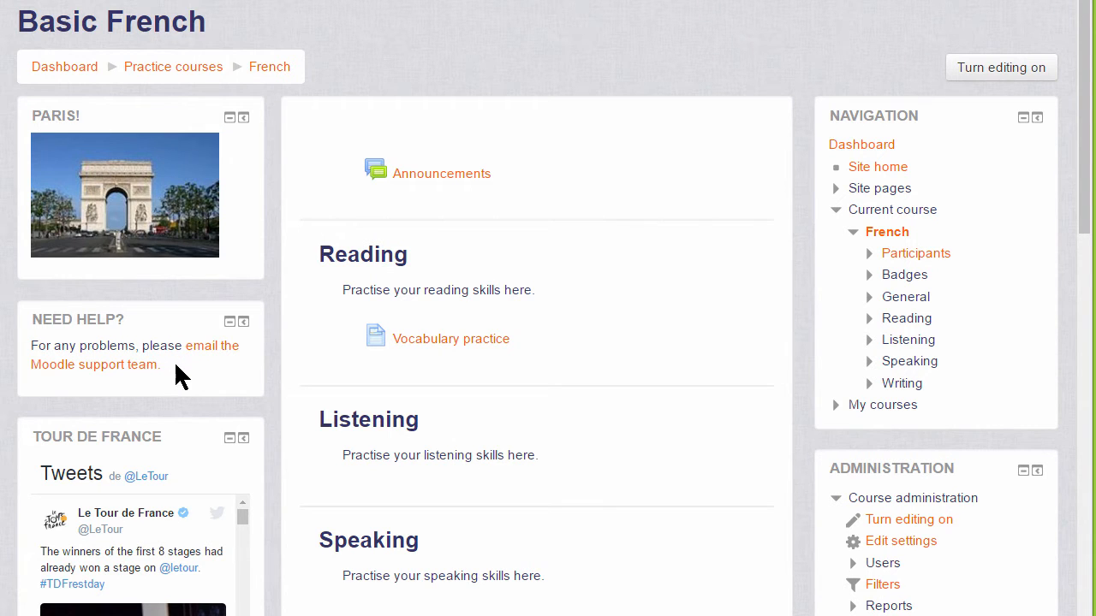
pyautogui.moveTo(180, 376)
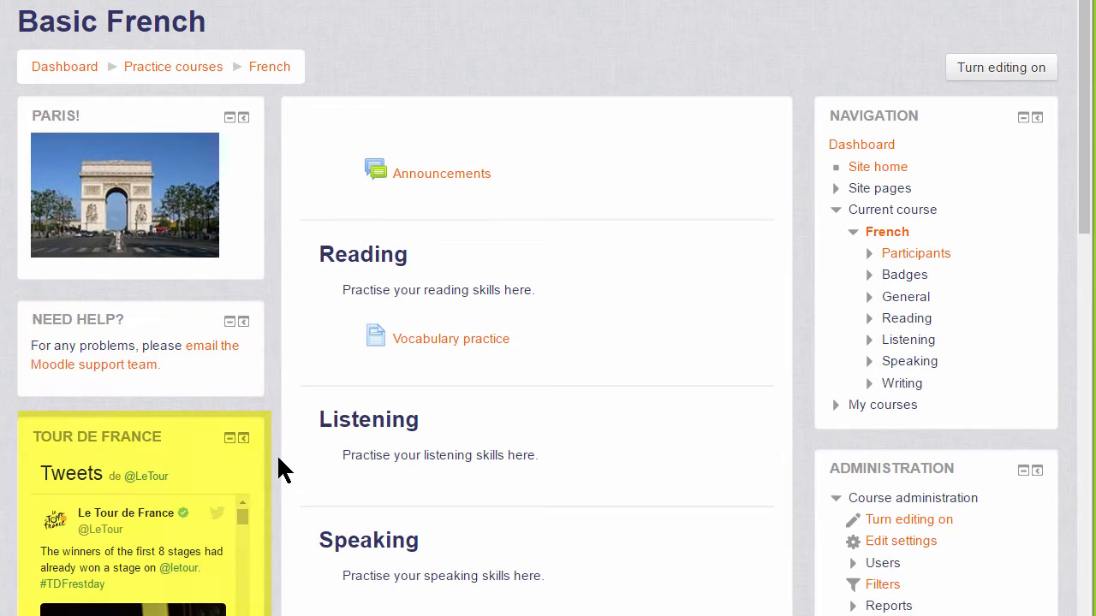
pyautogui.scroll(-3)
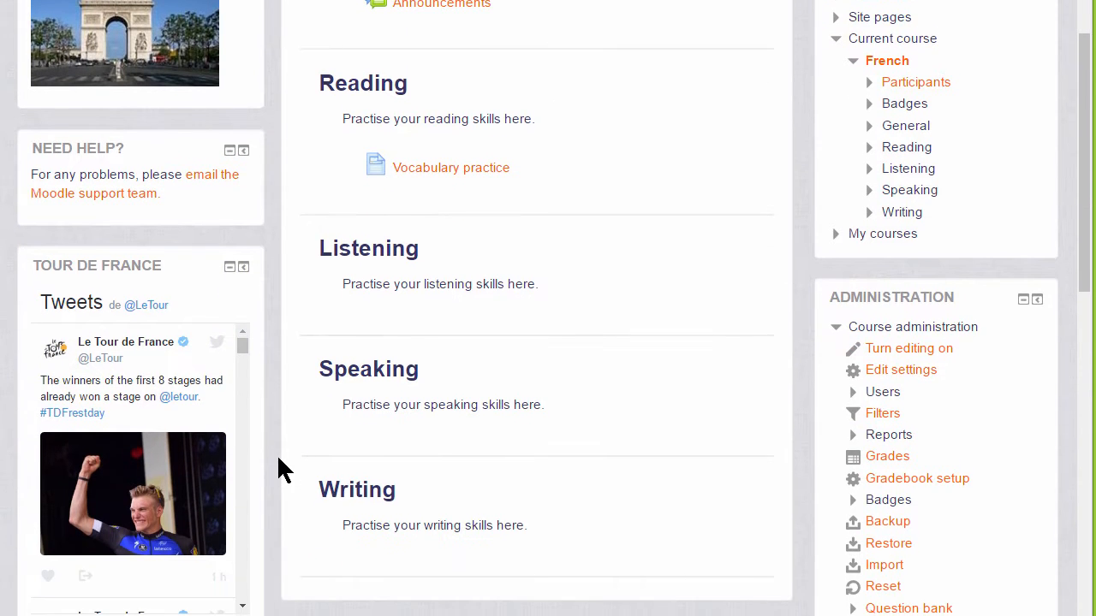
pyautogui.scroll(3)
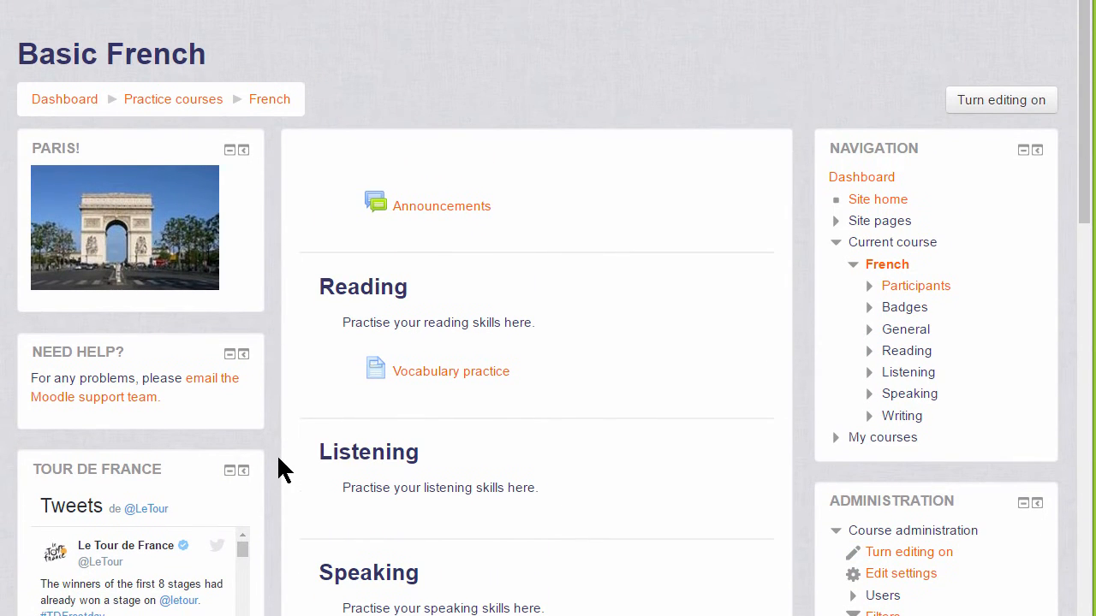
pyautogui.moveTo(942, 140)
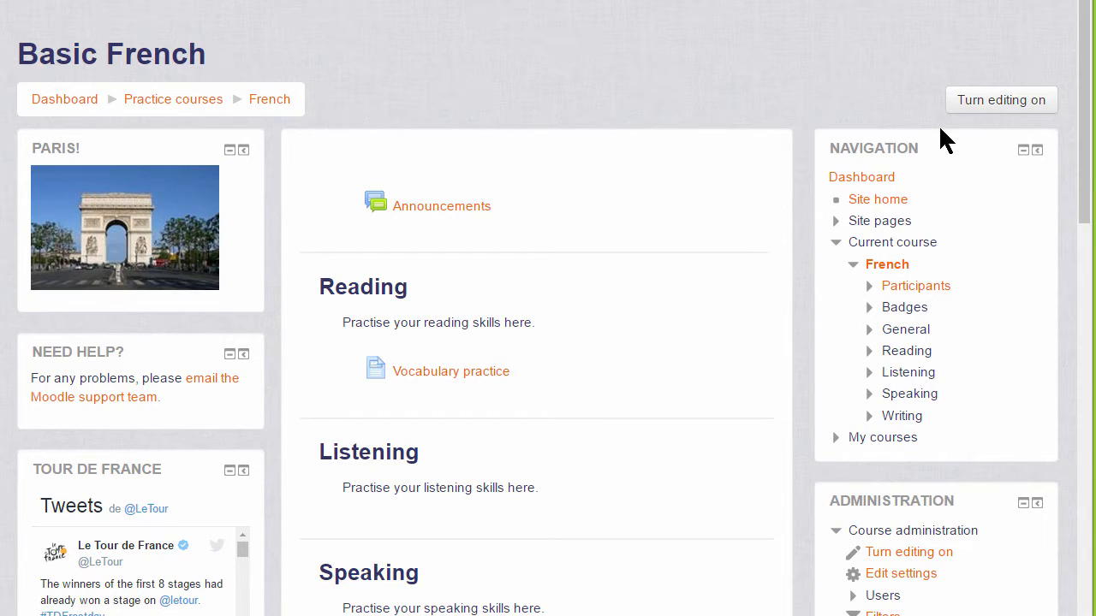
pyautogui.moveTo(1000, 99)
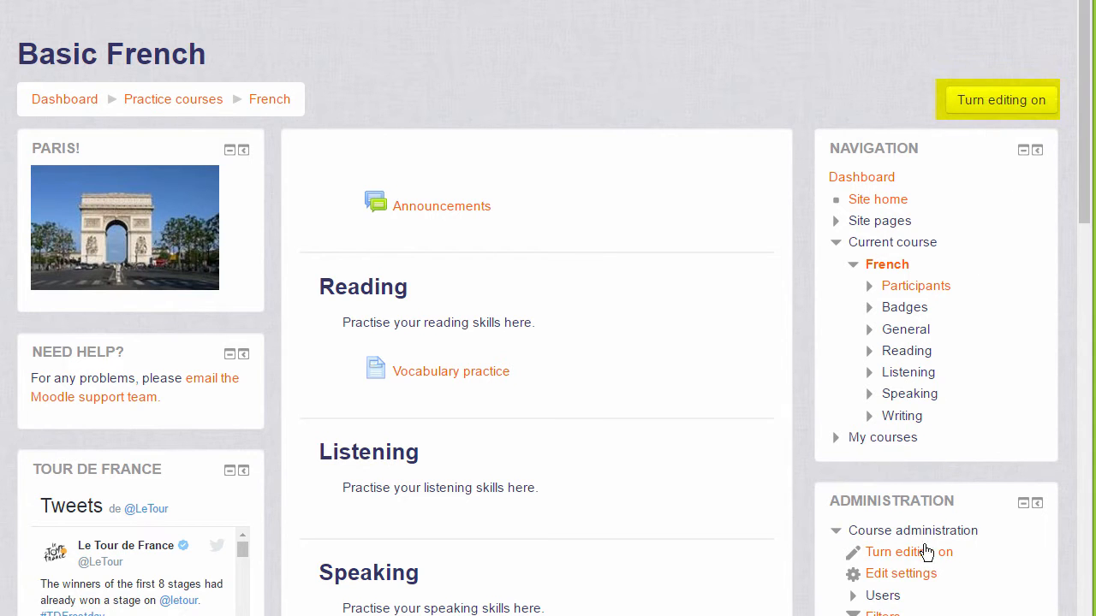
pyautogui.moveTo(909, 551)
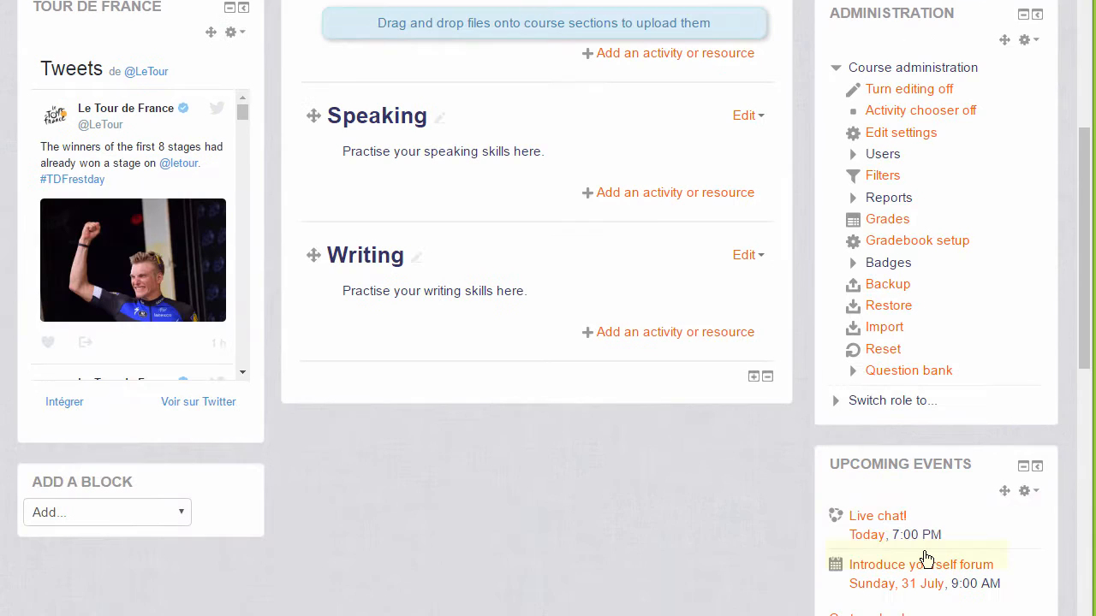
pyautogui.scroll(-3)
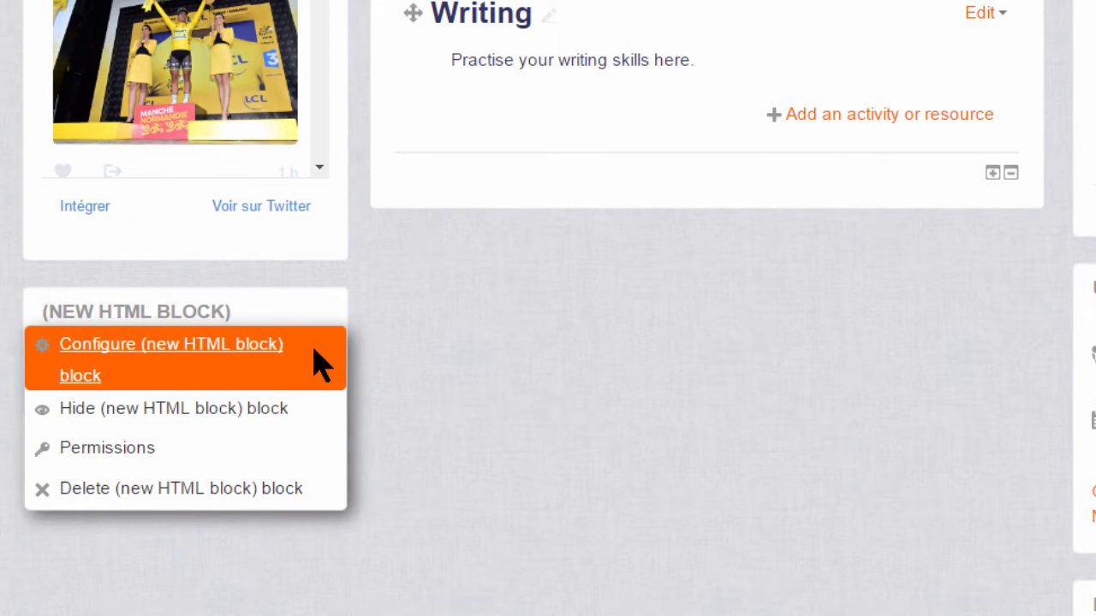
pyautogui.moveTo(250, 353)
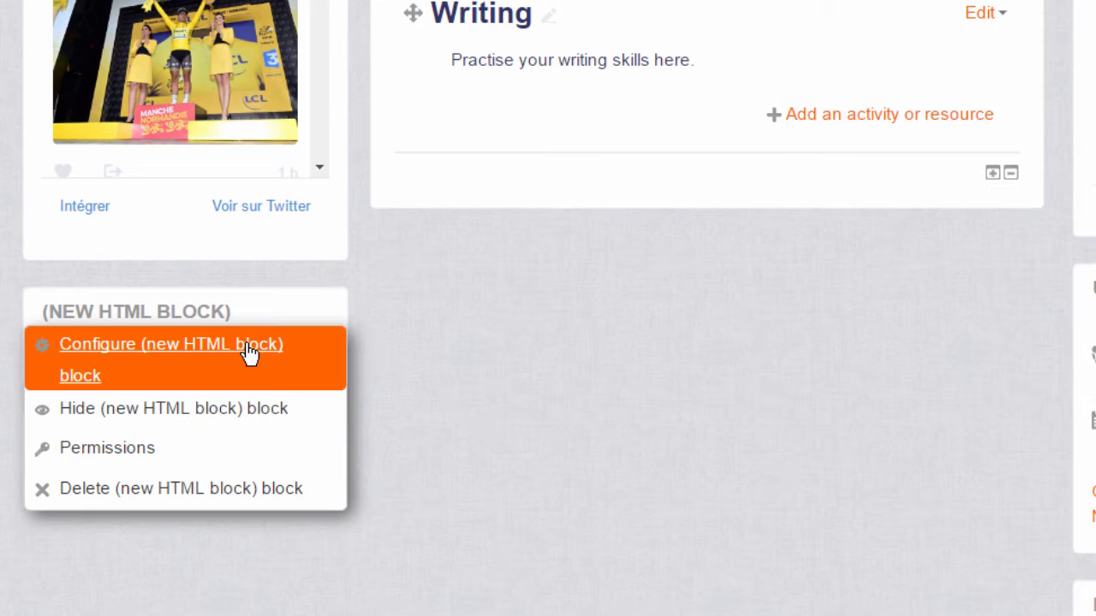
# Configure the new HTML block with title 'Paris!' and an Arc de Triomphe image as content
pyautogui.click(172, 343)
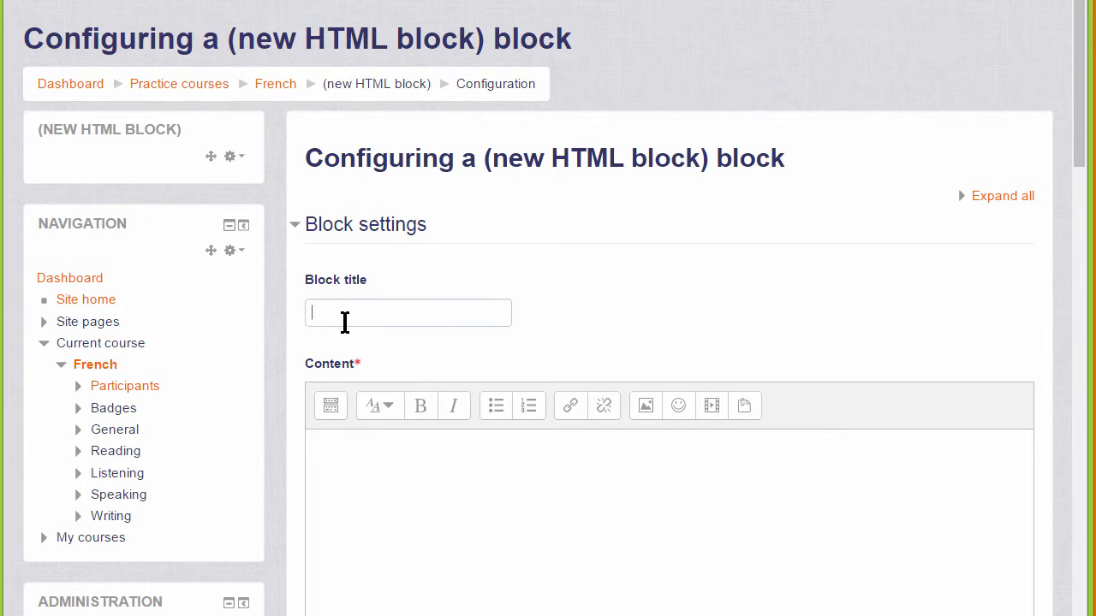
pyautogui.write('Paris!')
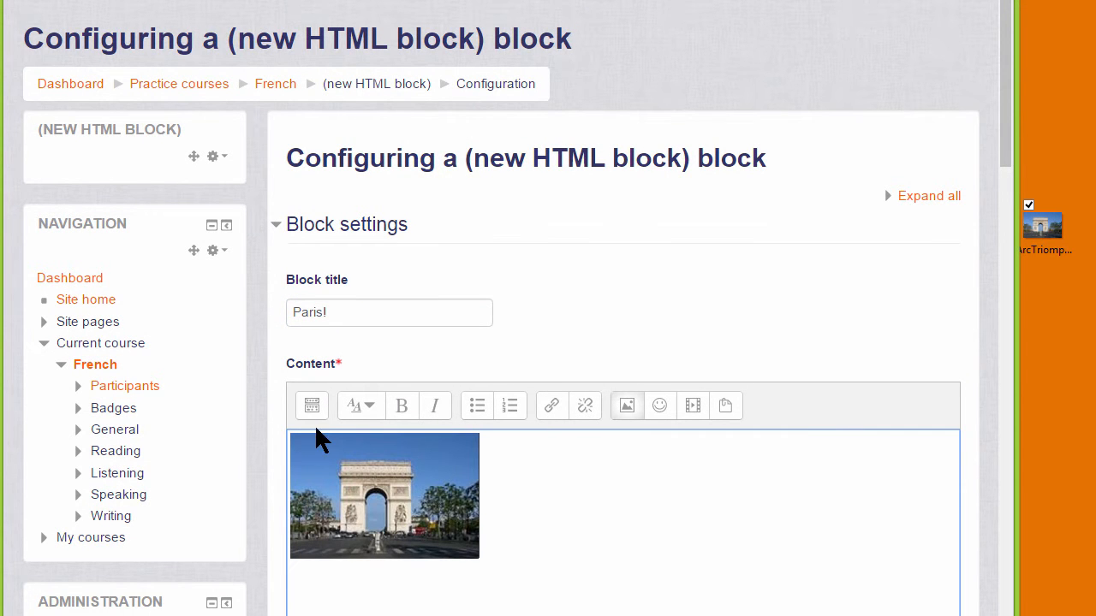
pyautogui.click(311, 404)
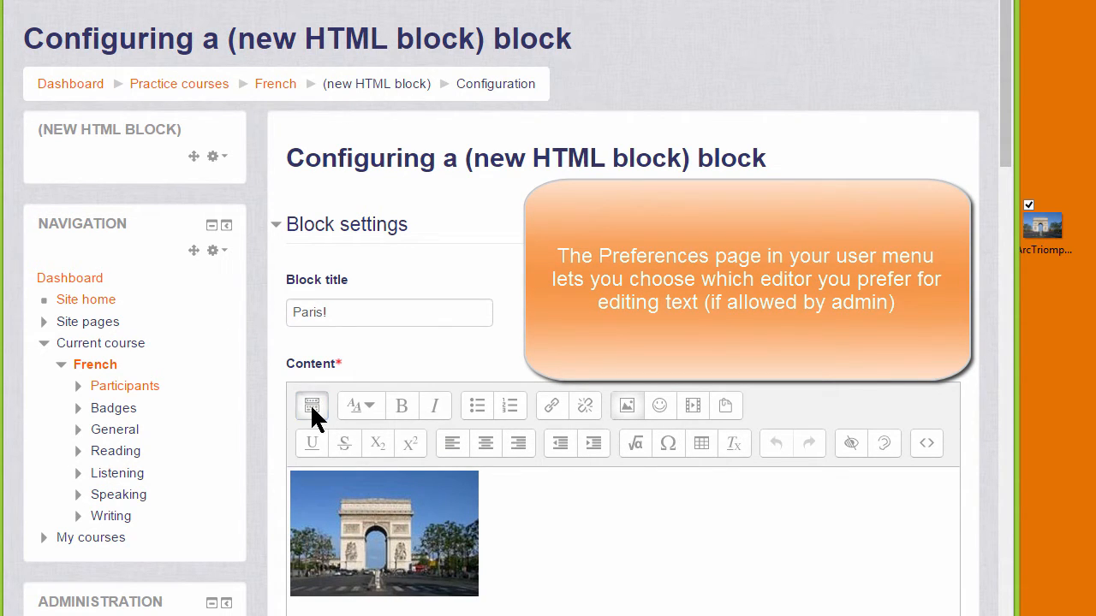
pyautogui.click(312, 404)
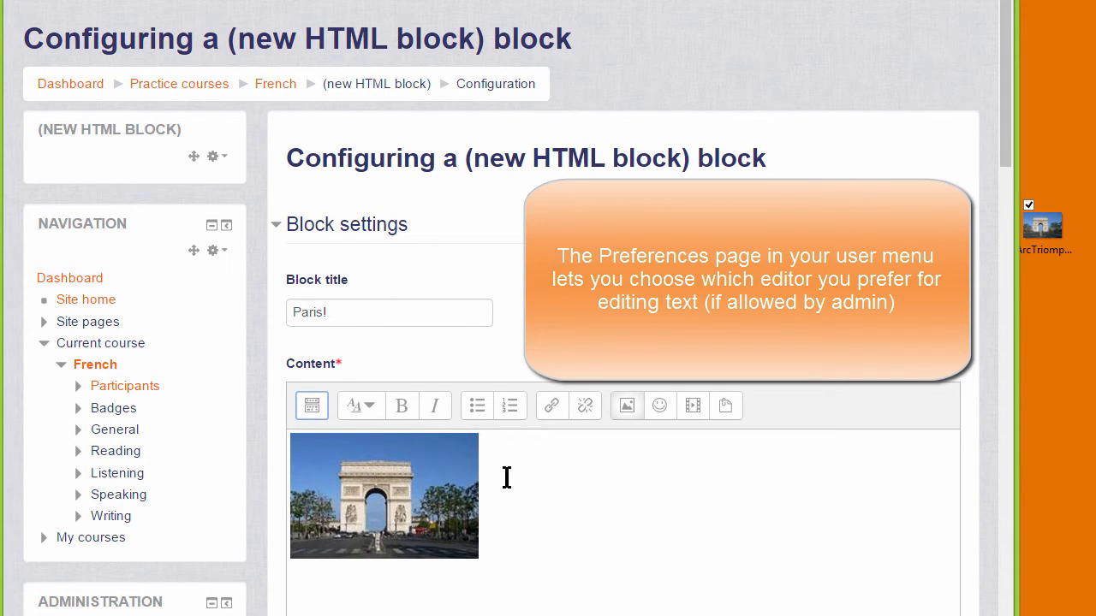
pyautogui.moveTo(514, 483)
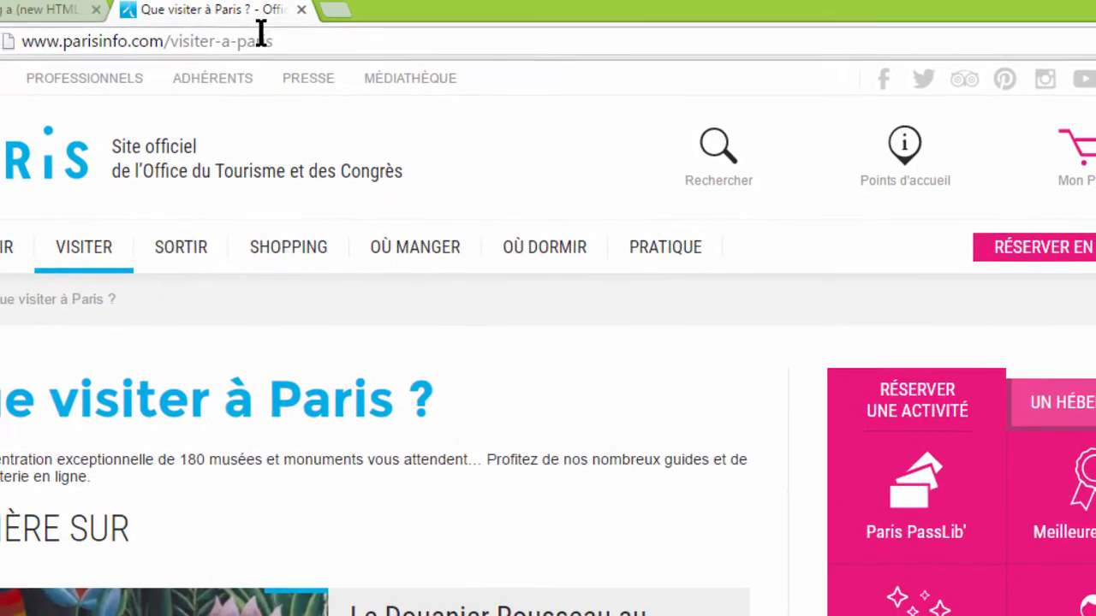
# Copy the parisinfo.com 'Que visiter à Paris ?' page address from the browser address bar
pyautogui.click(171, 41)
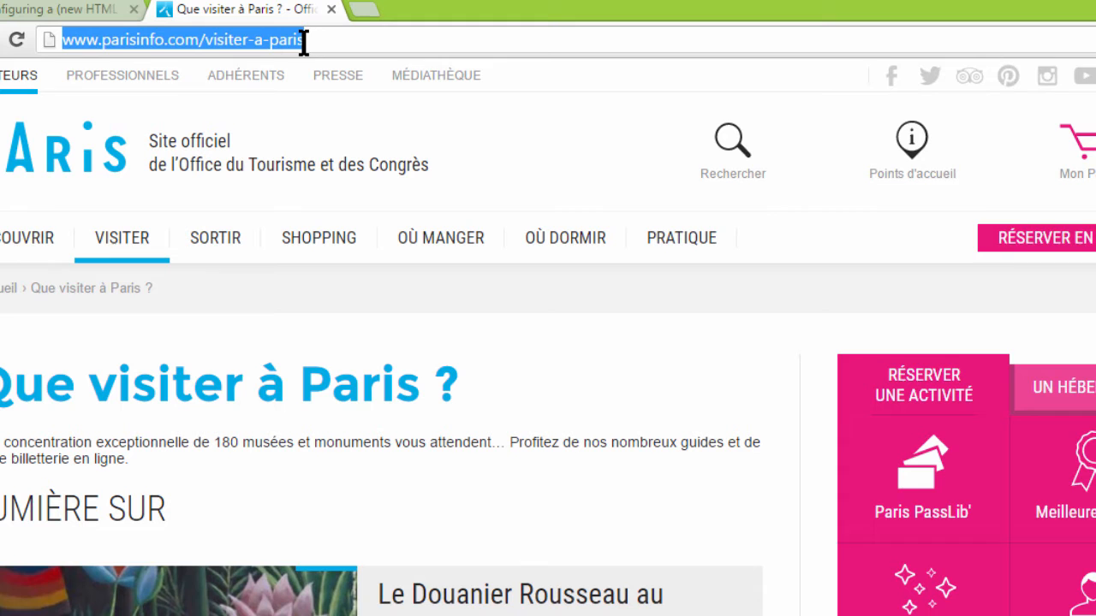
pyautogui.click(69, 10)
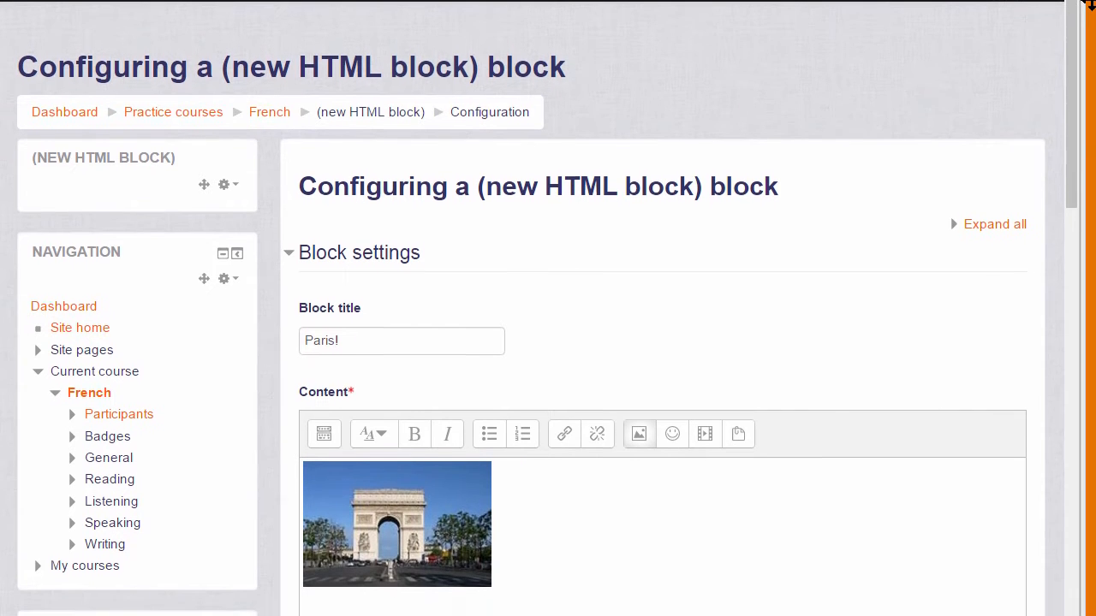
pyautogui.scroll(-3)
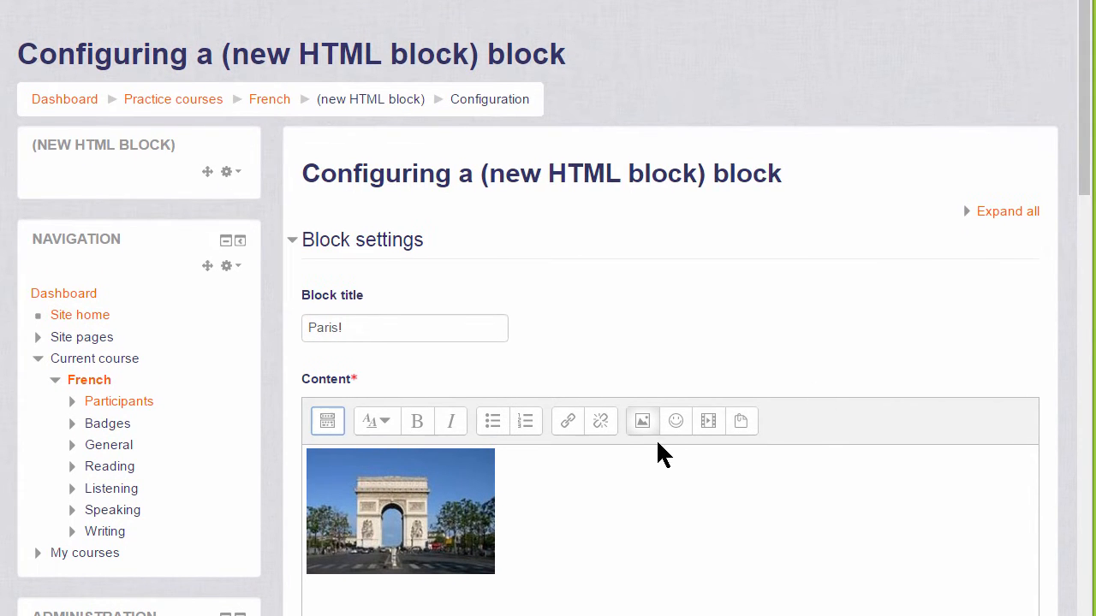
pyautogui.click(400, 511)
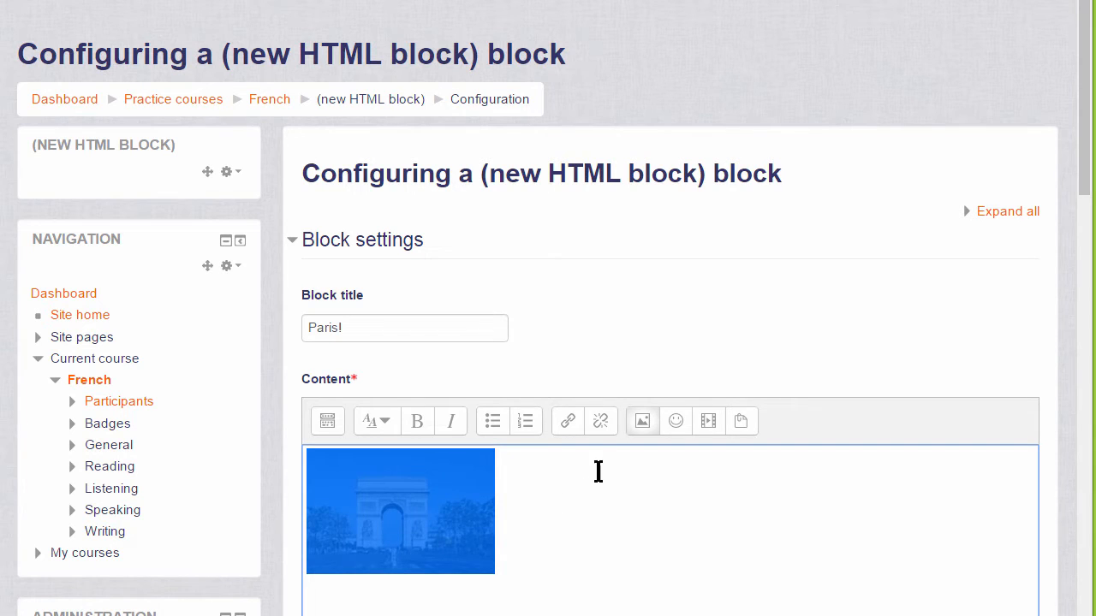
pyautogui.click(566, 422)
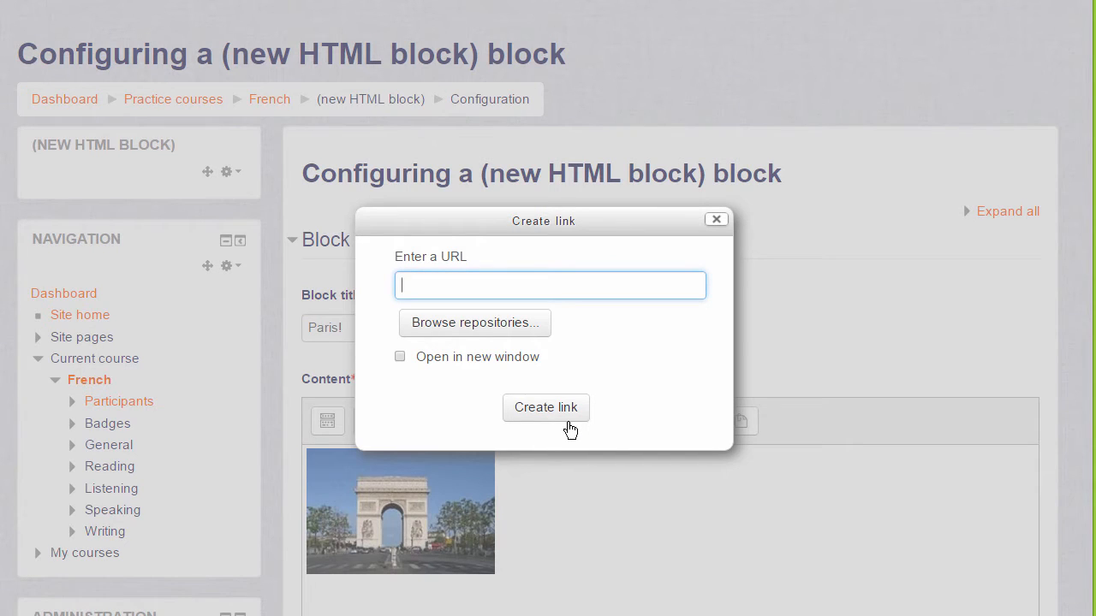
pyautogui.write('http://www.parisinfo.com/visiter-a-paris')
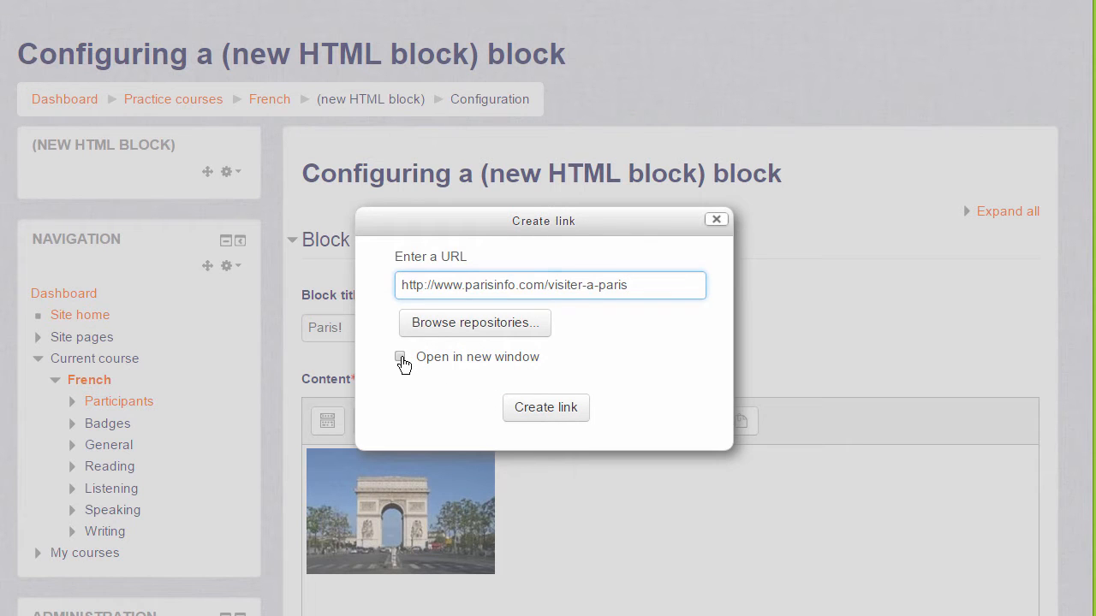
pyautogui.click(545, 408)
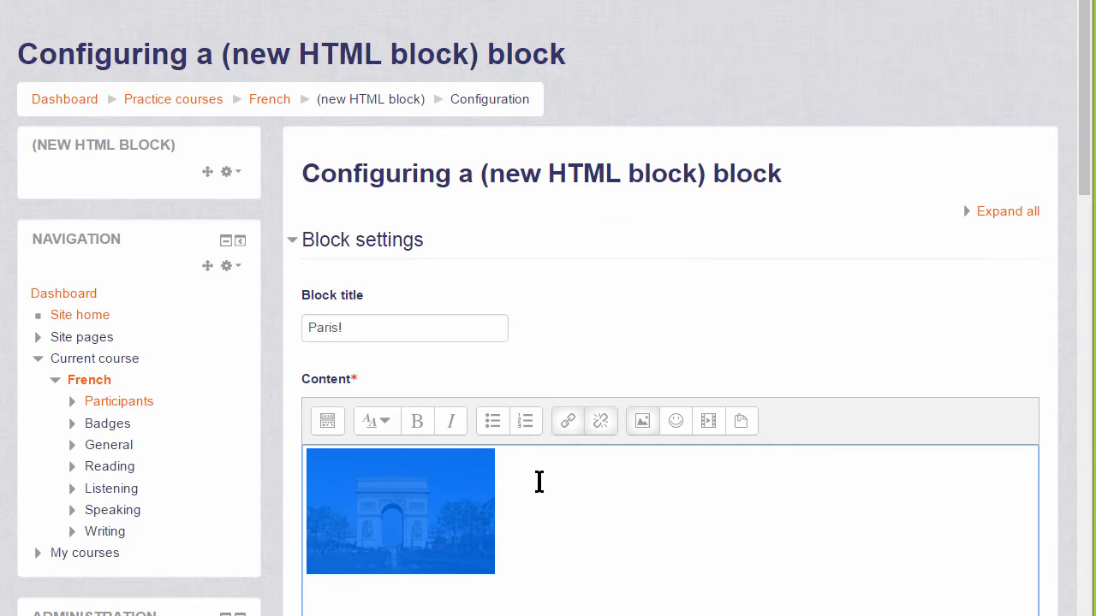
# Review the Paris! block's placement and visibility settings and save it to the course
pyautogui.scroll(-3)
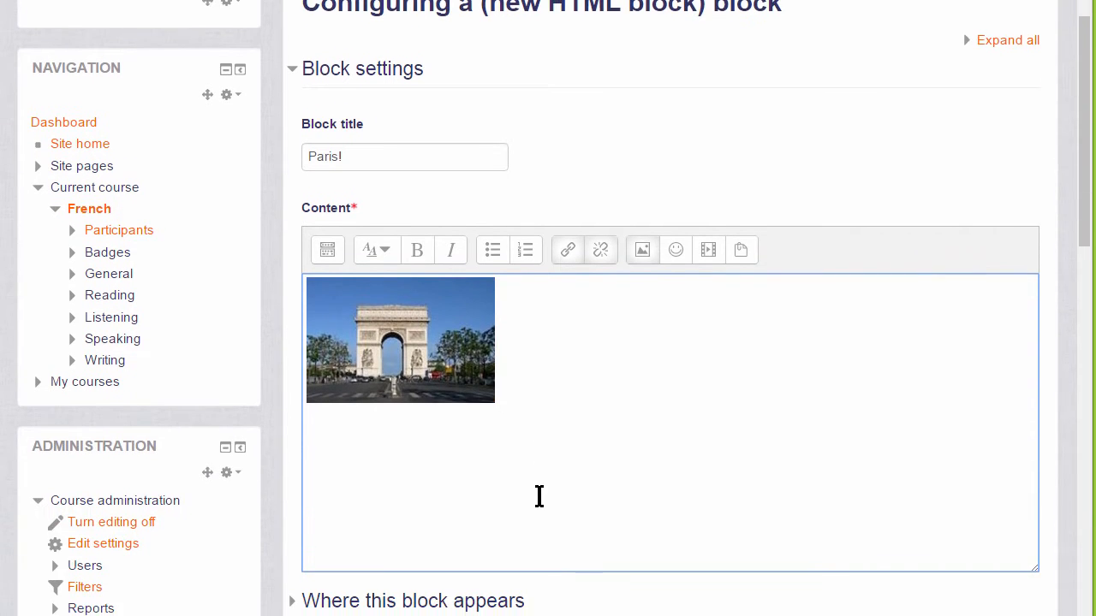
pyautogui.scroll(-3)
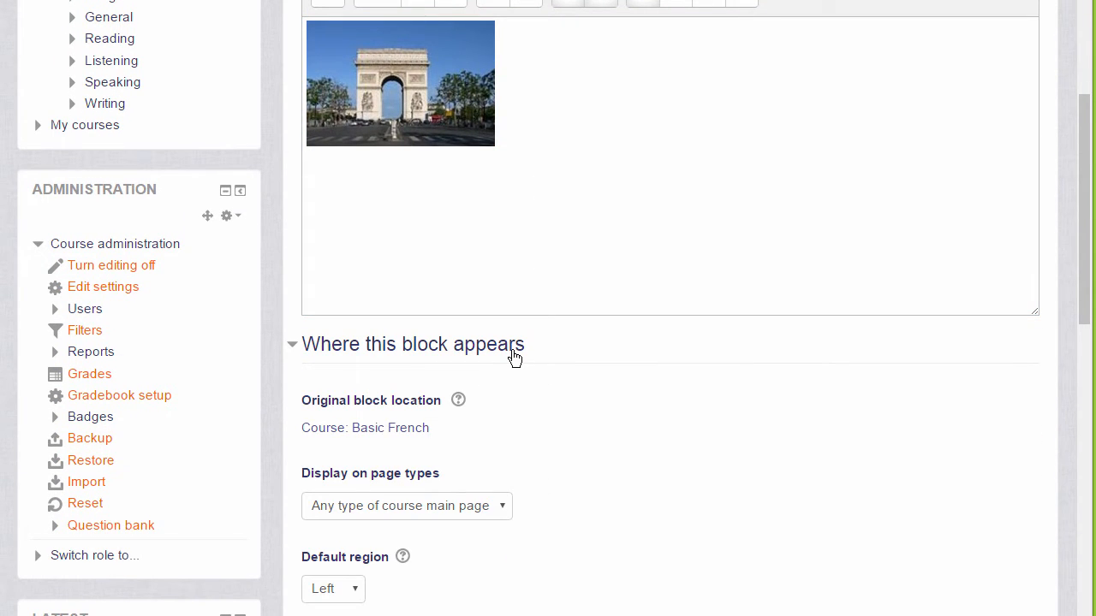
pyautogui.click(412, 344)
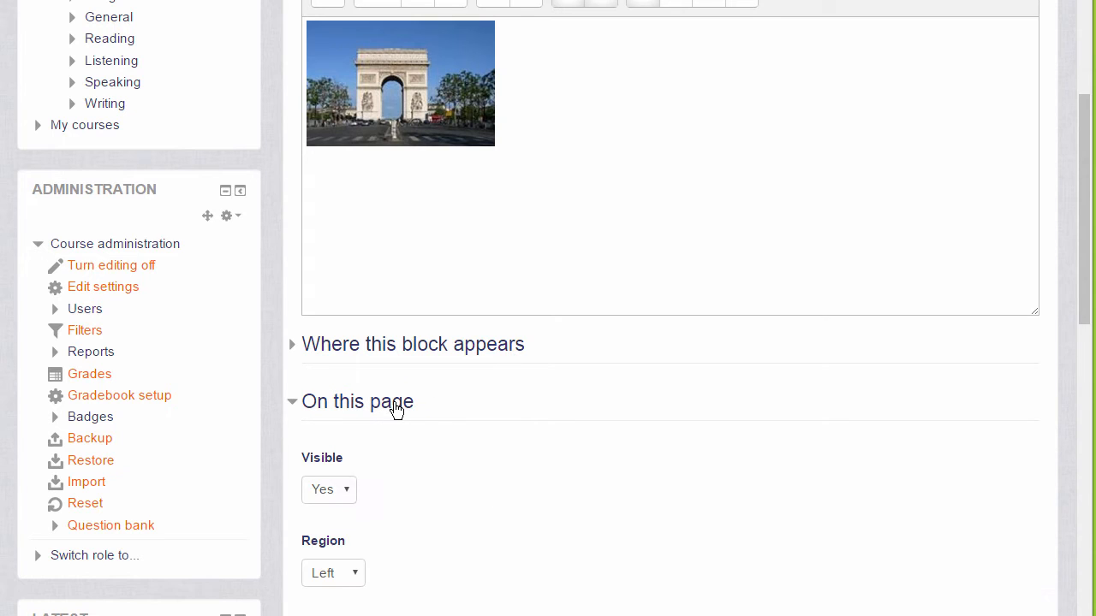
pyautogui.click(356, 401)
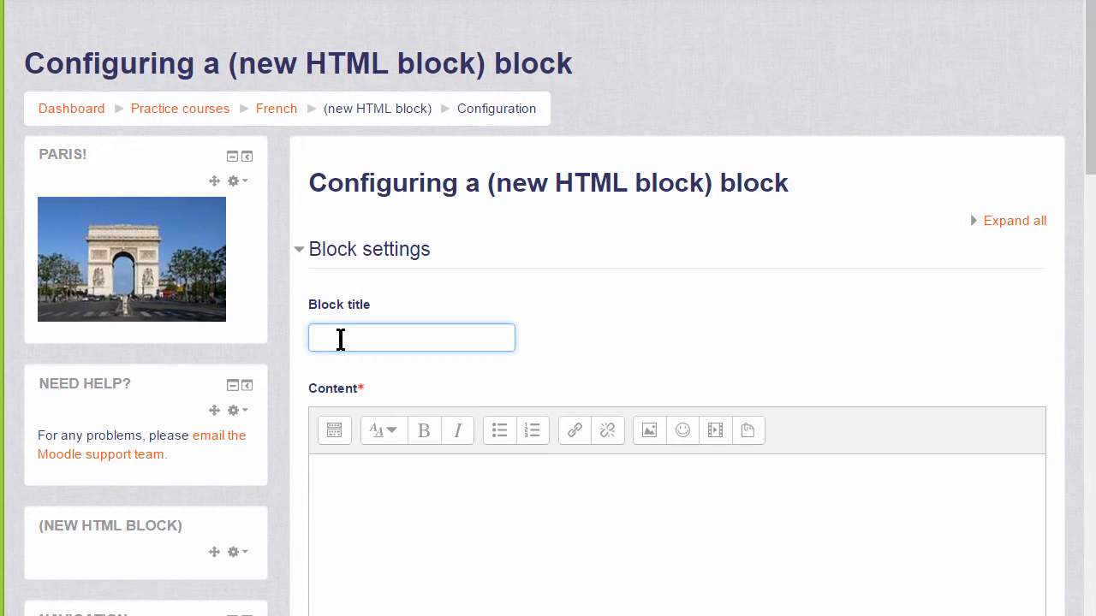
# Title the second block 'Tour de France' and switch its content editor to HTML source mode
pyautogui.write('T')
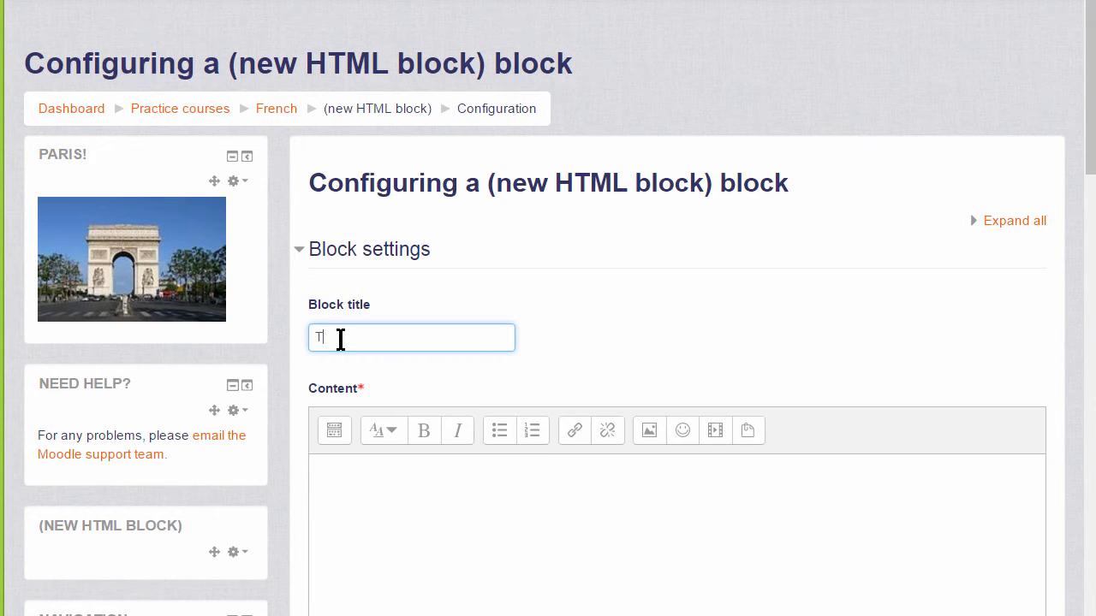
pyautogui.write('our de France')
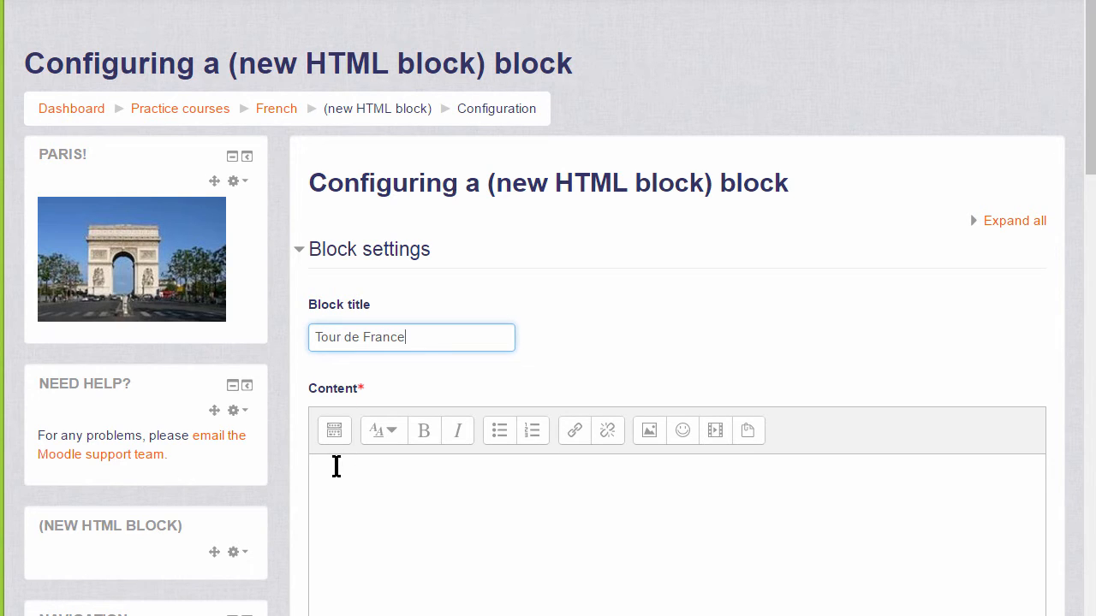
pyautogui.click(332, 430)
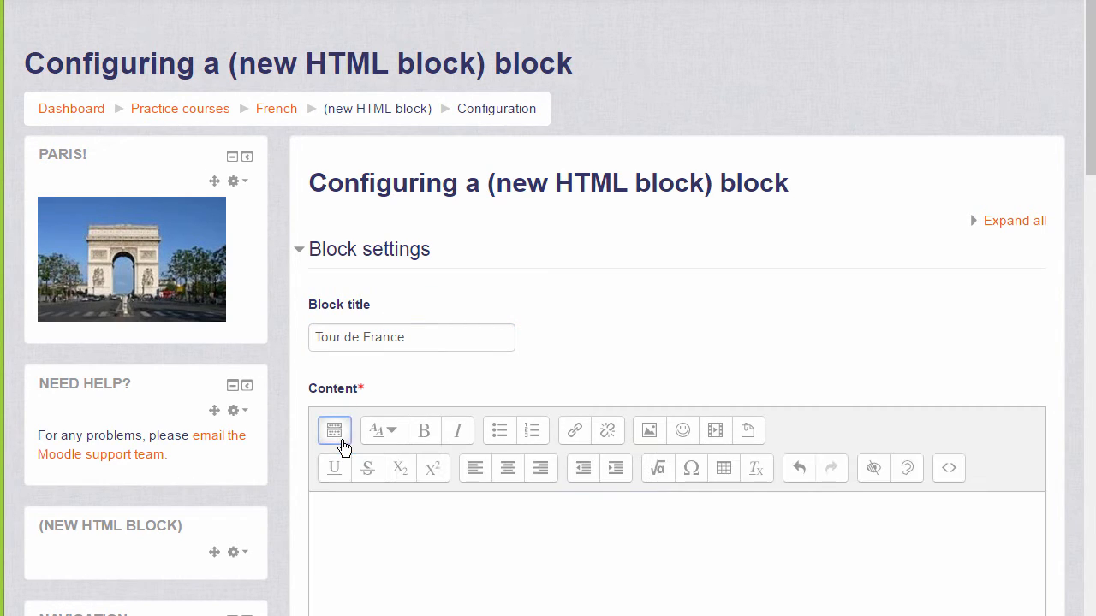
pyautogui.click(948, 469)
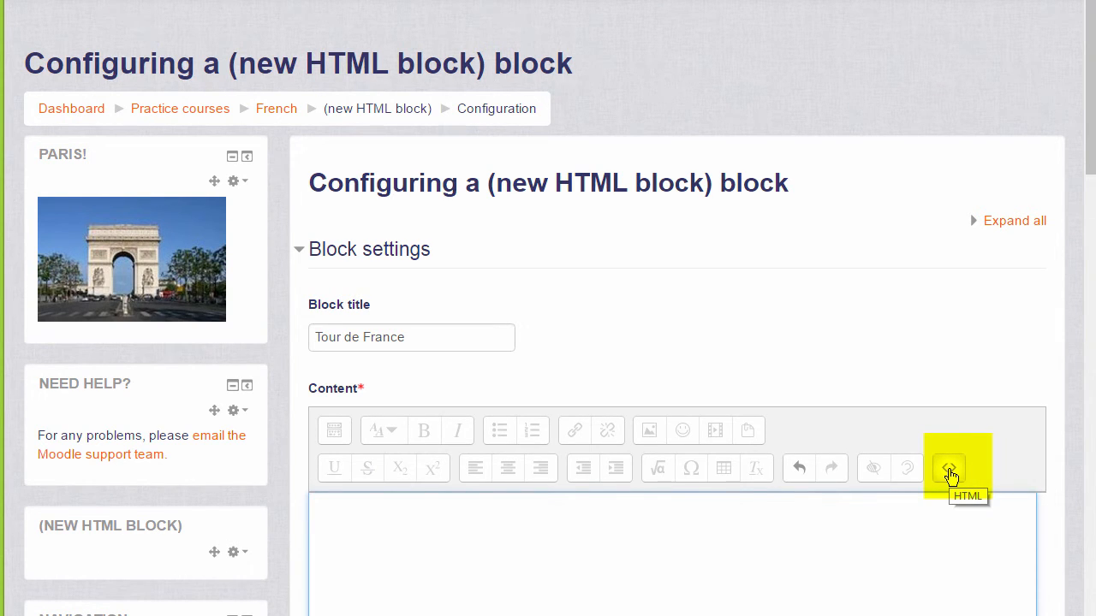
pyautogui.click(949, 467)
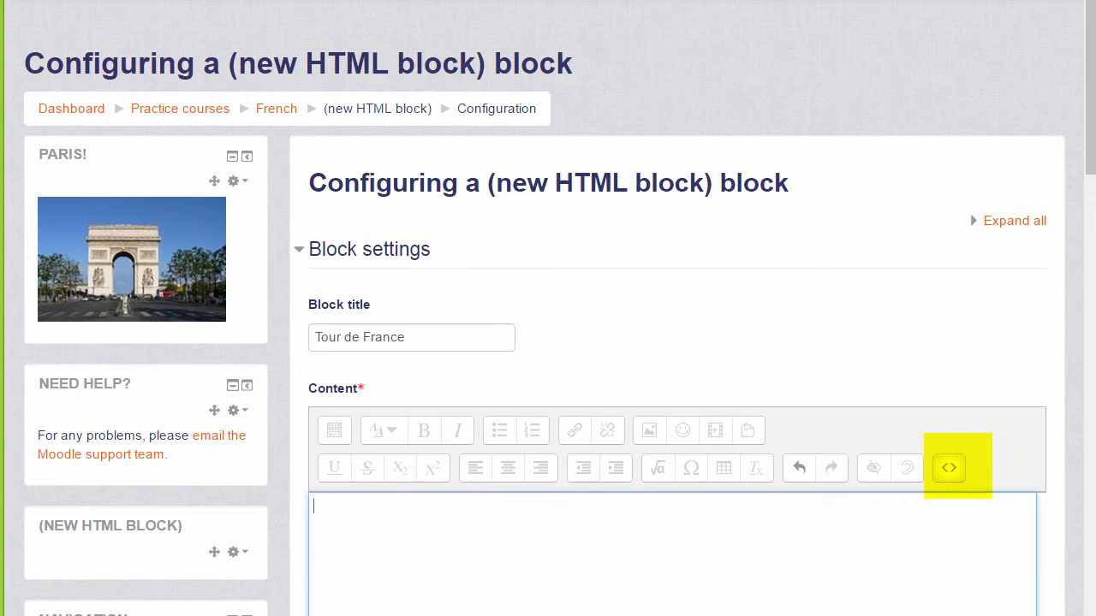
pyautogui.click(948, 467)
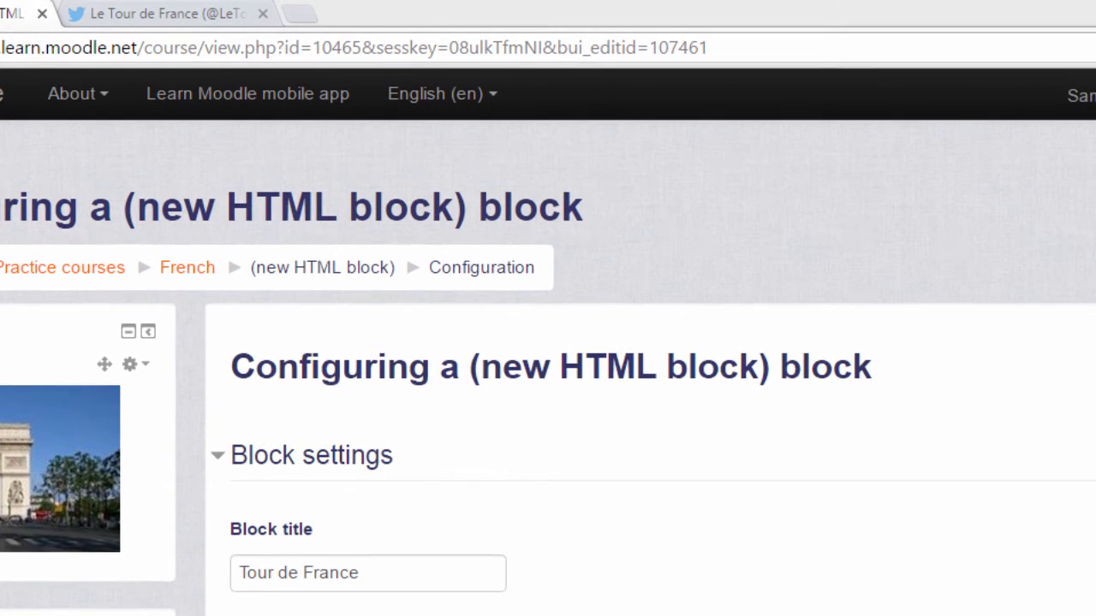
pyautogui.click(163, 13)
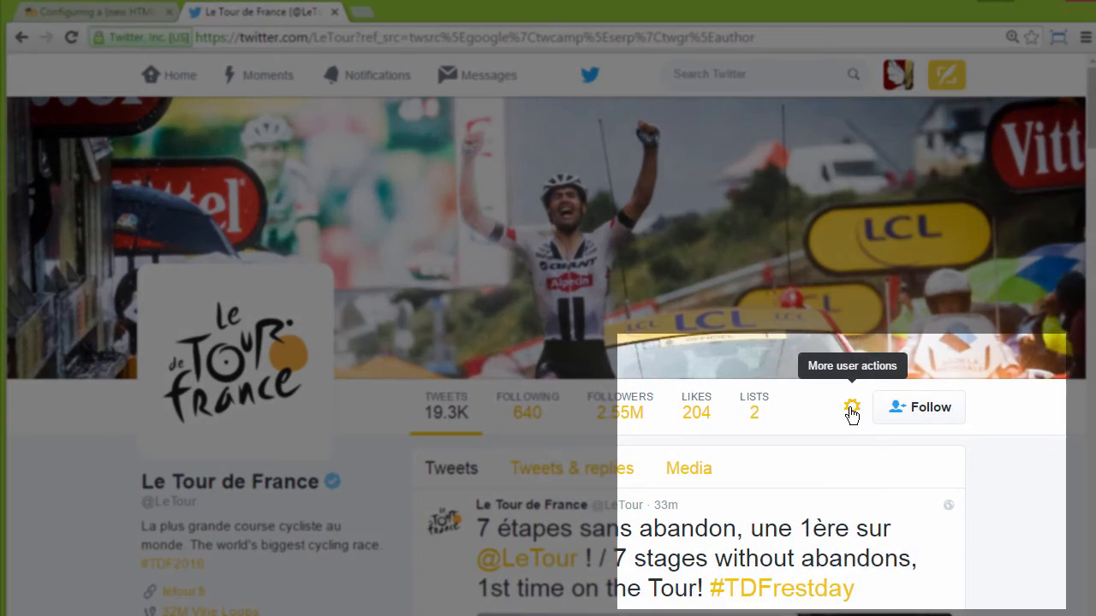
pyautogui.click(852, 407)
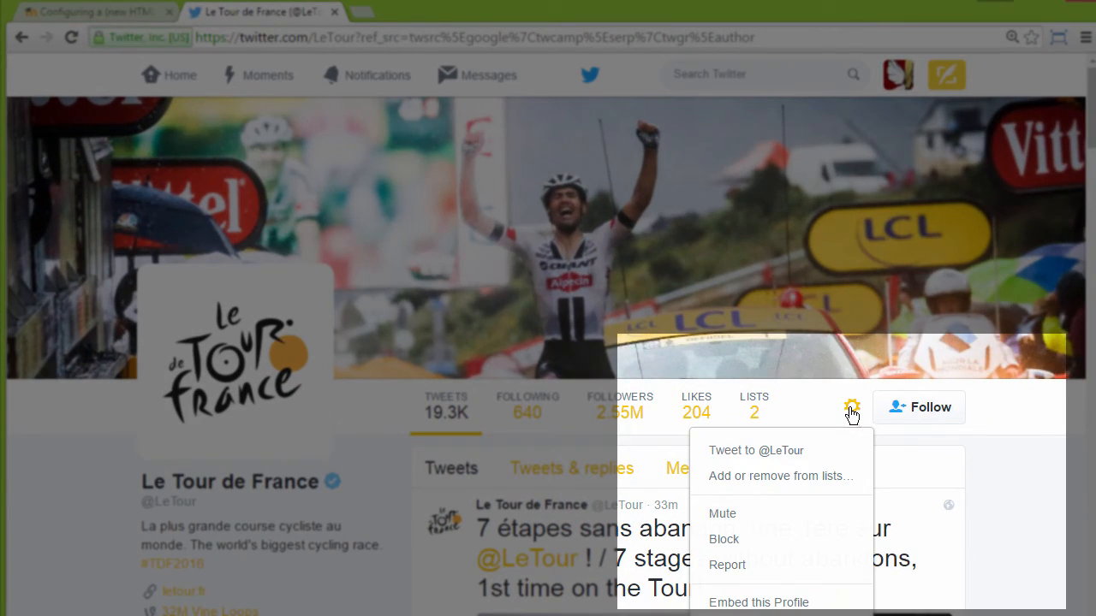
pyautogui.moveTo(924, 478)
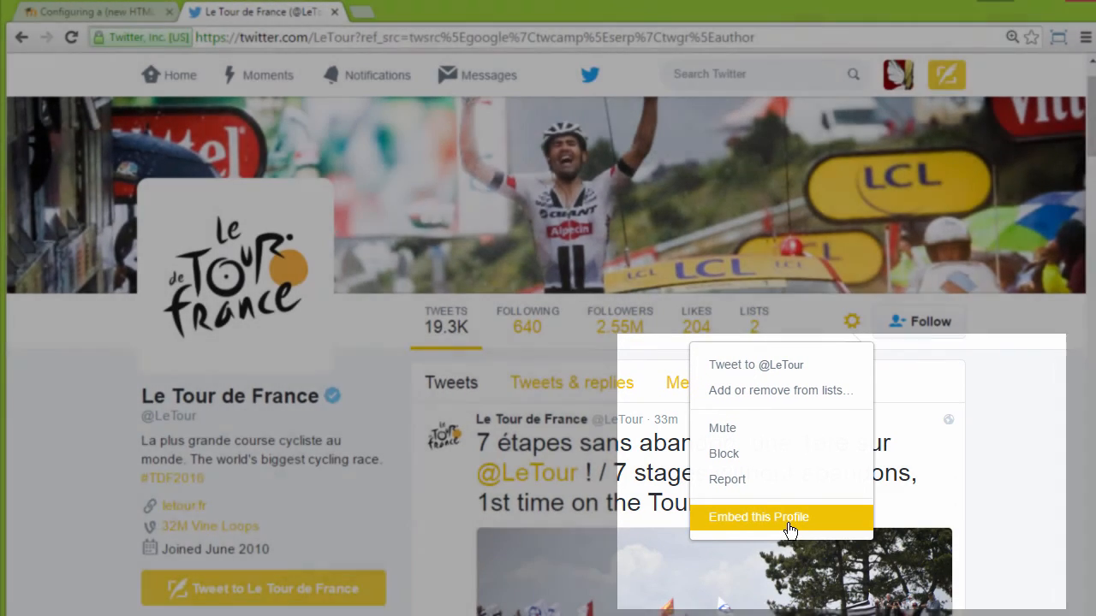
pyautogui.click(758, 517)
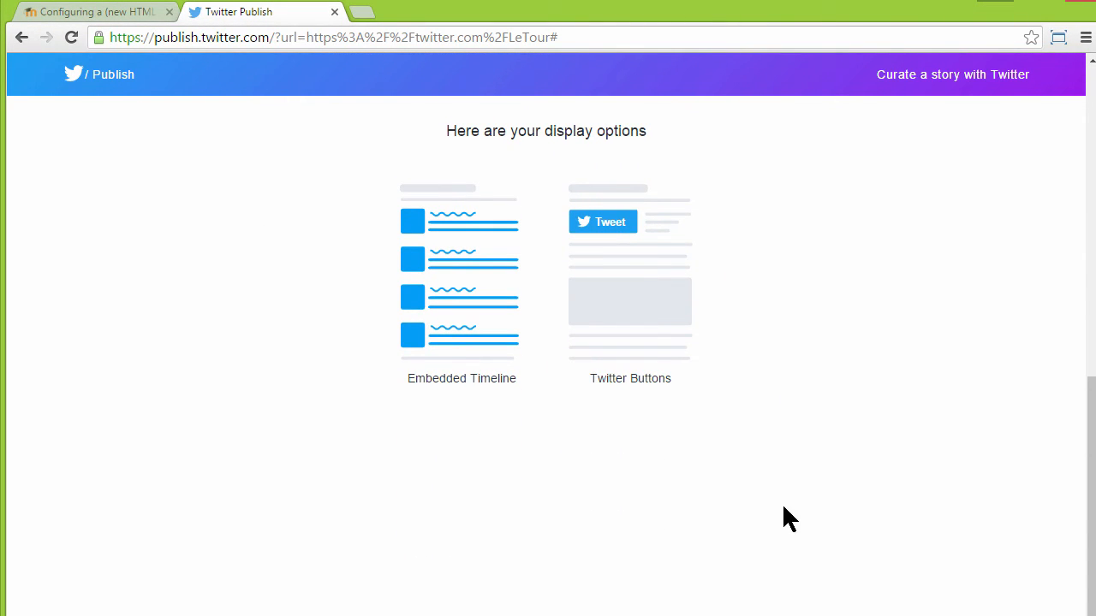
pyautogui.click(462, 274)
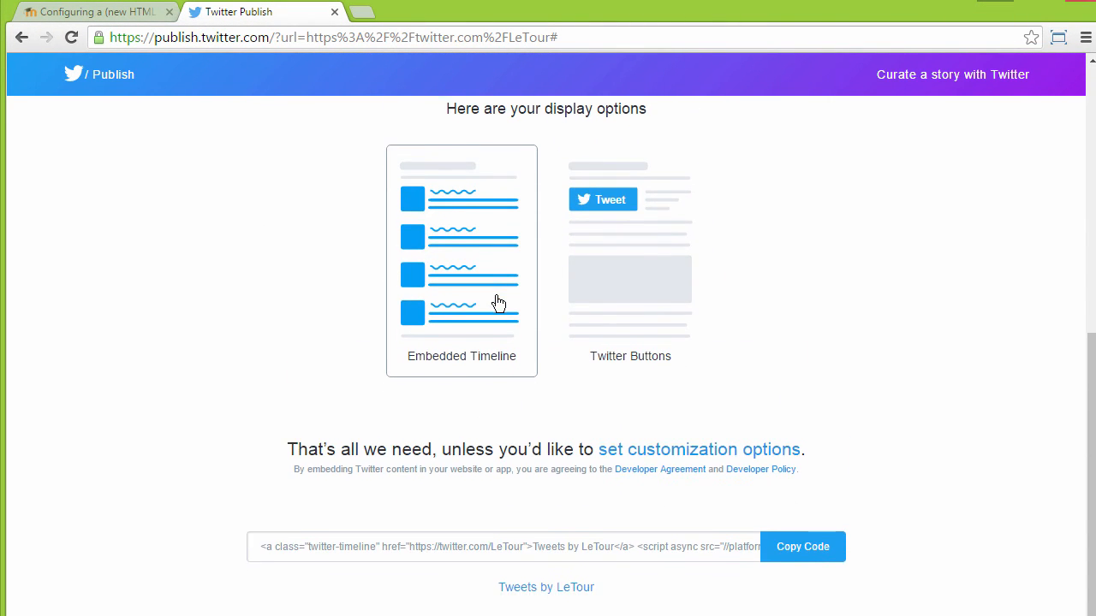
pyautogui.scroll(-3)
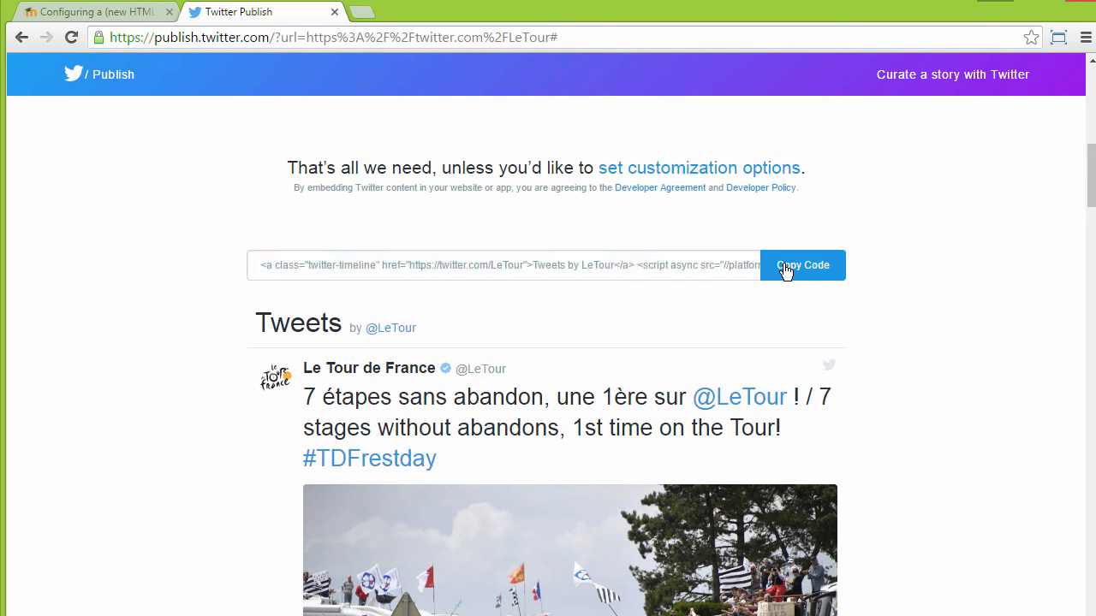
pyautogui.click(801, 264)
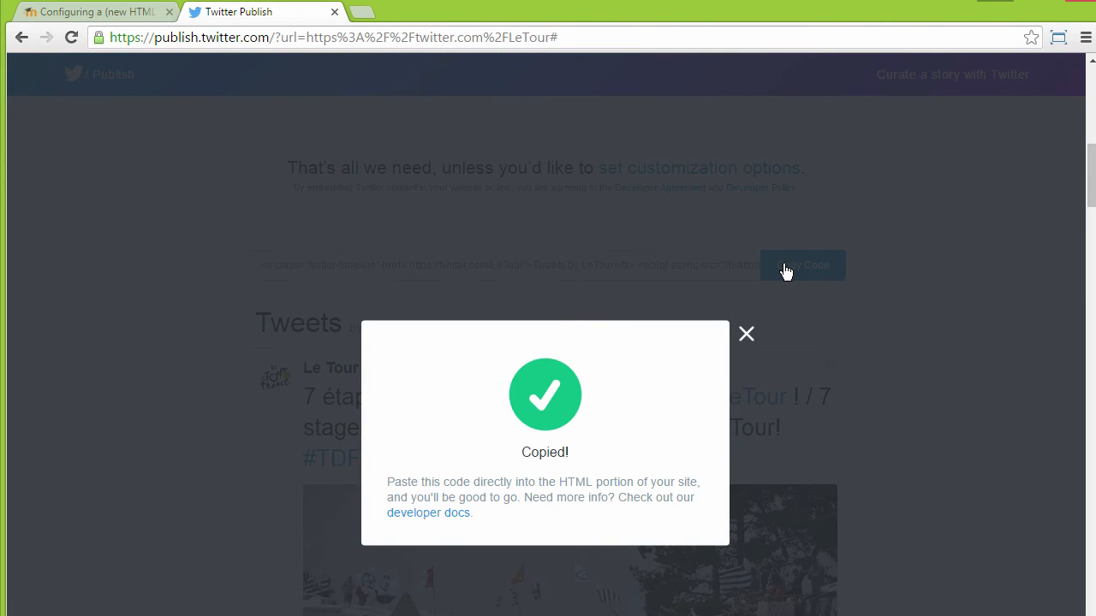
pyautogui.moveTo(168, 121)
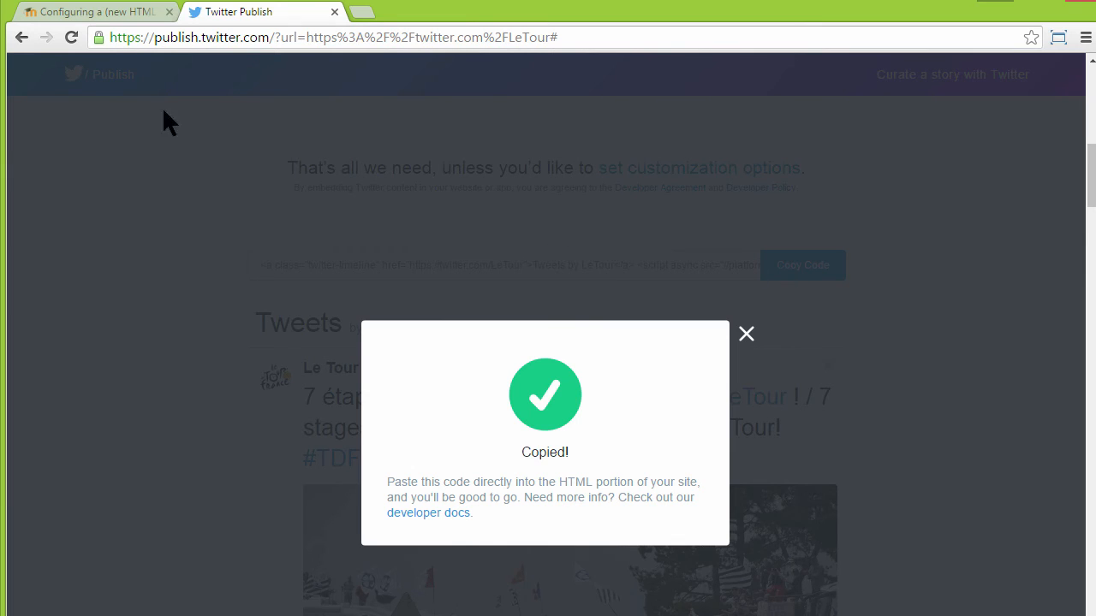
pyautogui.click(94, 10)
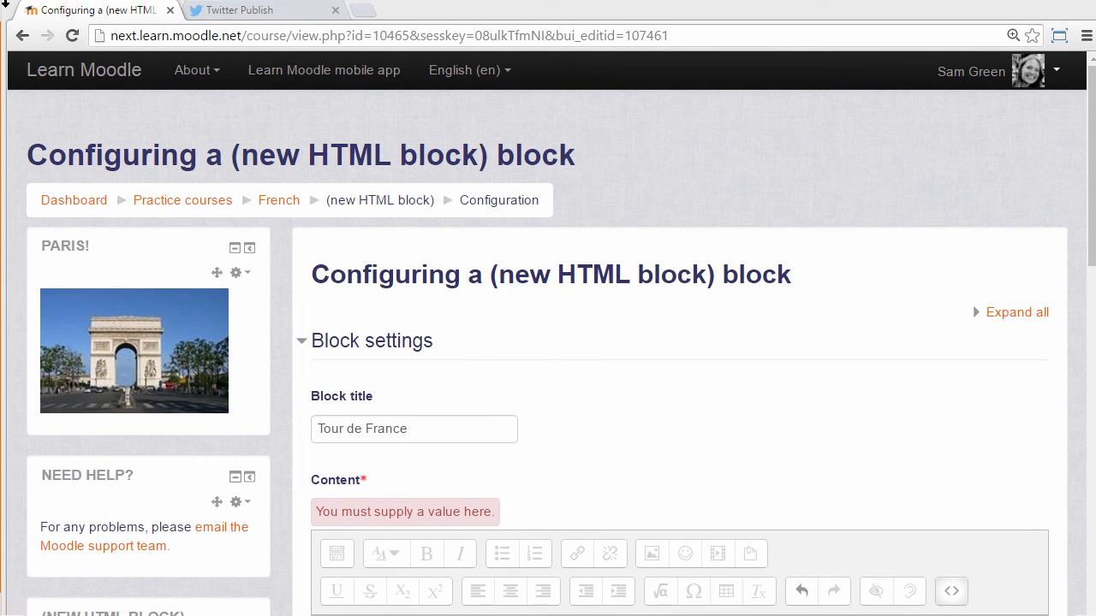
# Paste the twitter-timeline embed code into the block content and save the Tour de France block
pyautogui.scroll(-3)
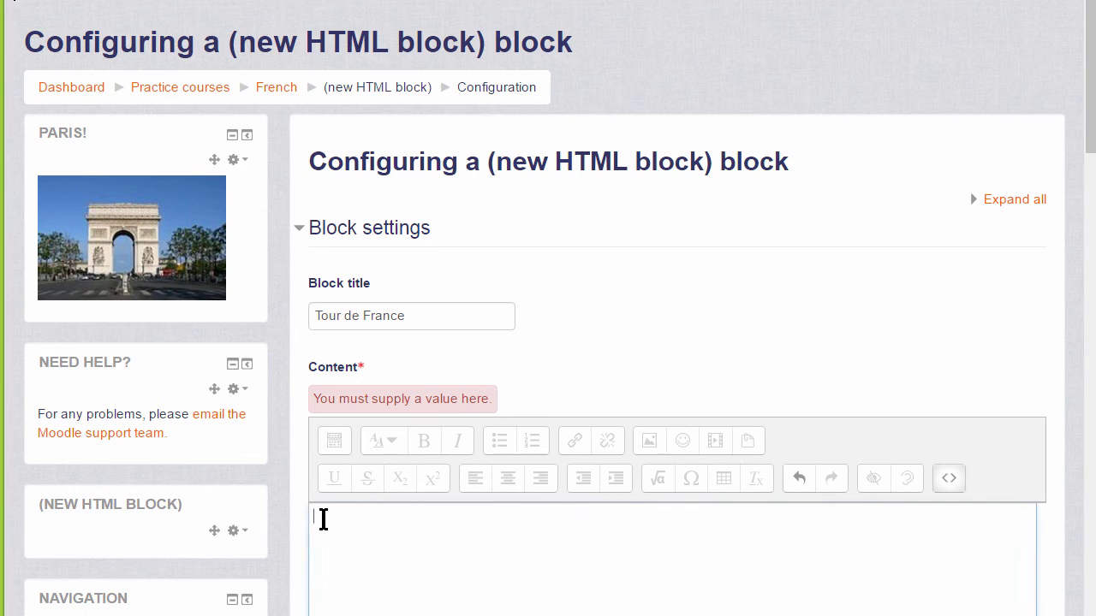
pyautogui.write('<a class="twitter-timeline" href="https://twitter.com/LeTour">Tweets by LeTour</a> <script async src="//platform.twitter.com/widgets.js" charset="utf-8"></script>')
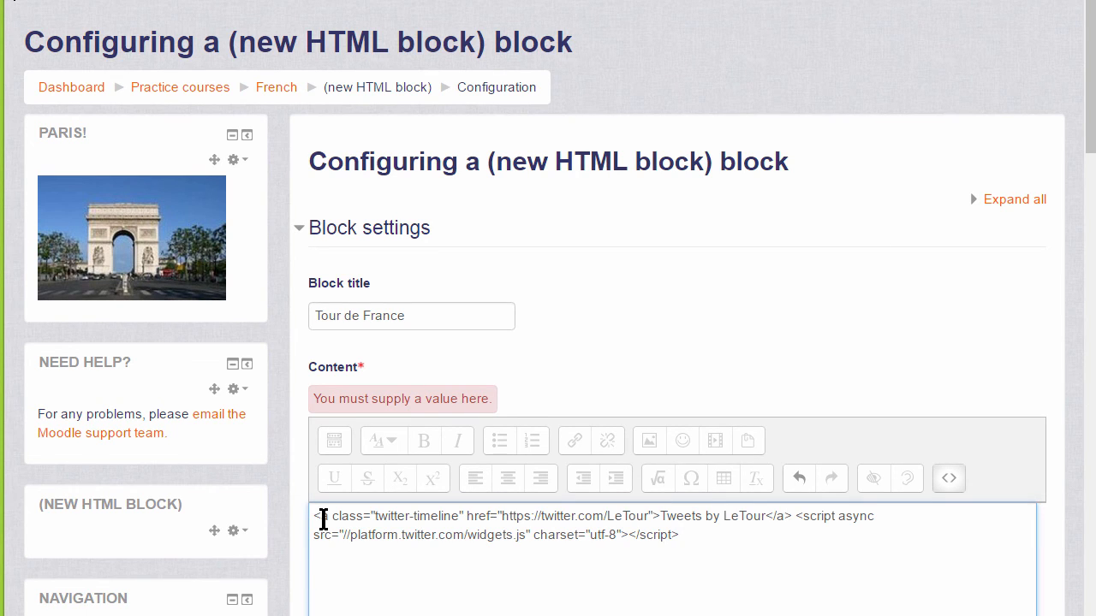
pyautogui.click(948, 445)
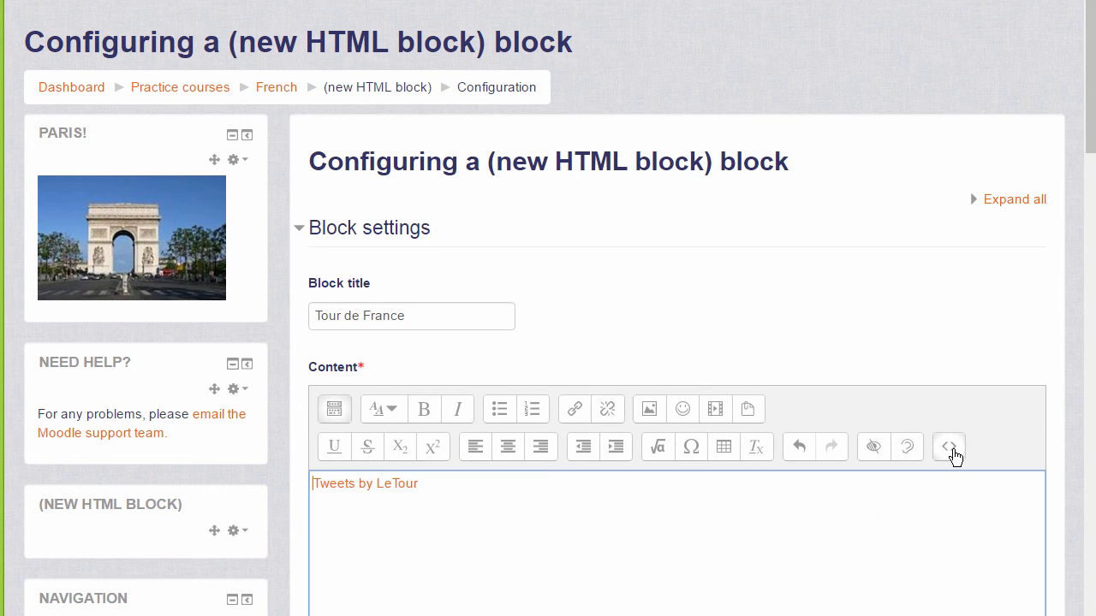
pyautogui.scroll(-3)
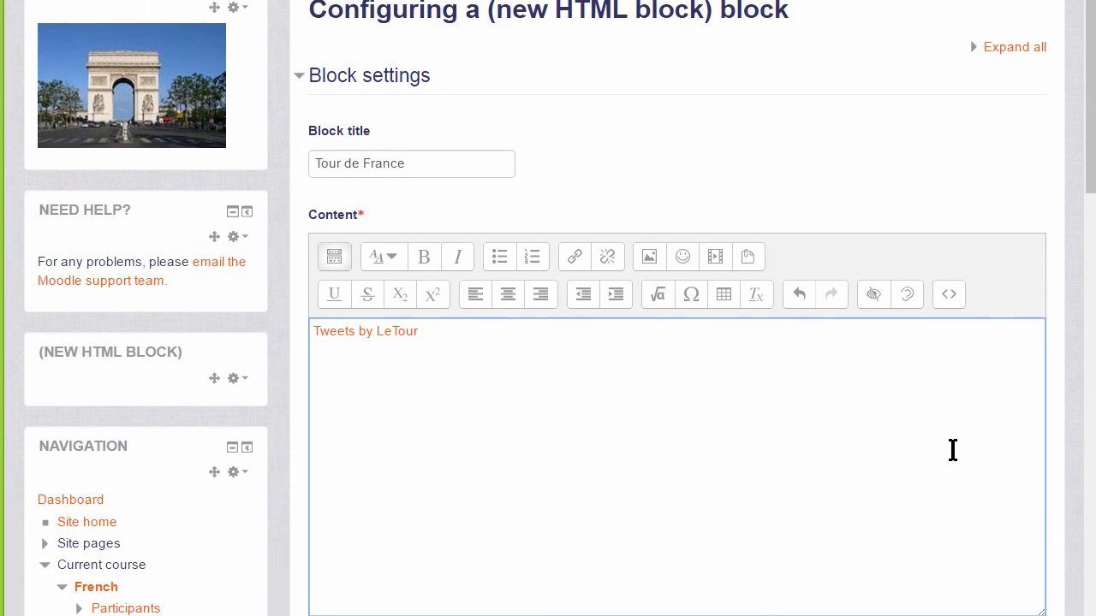
pyautogui.scroll(-3)
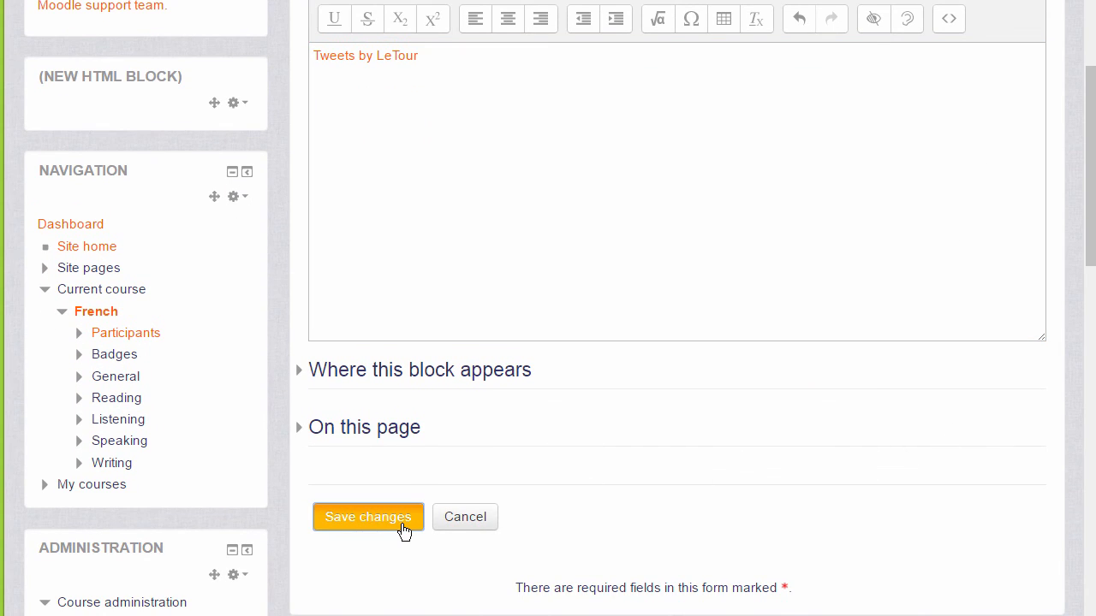
pyautogui.click(367, 517)
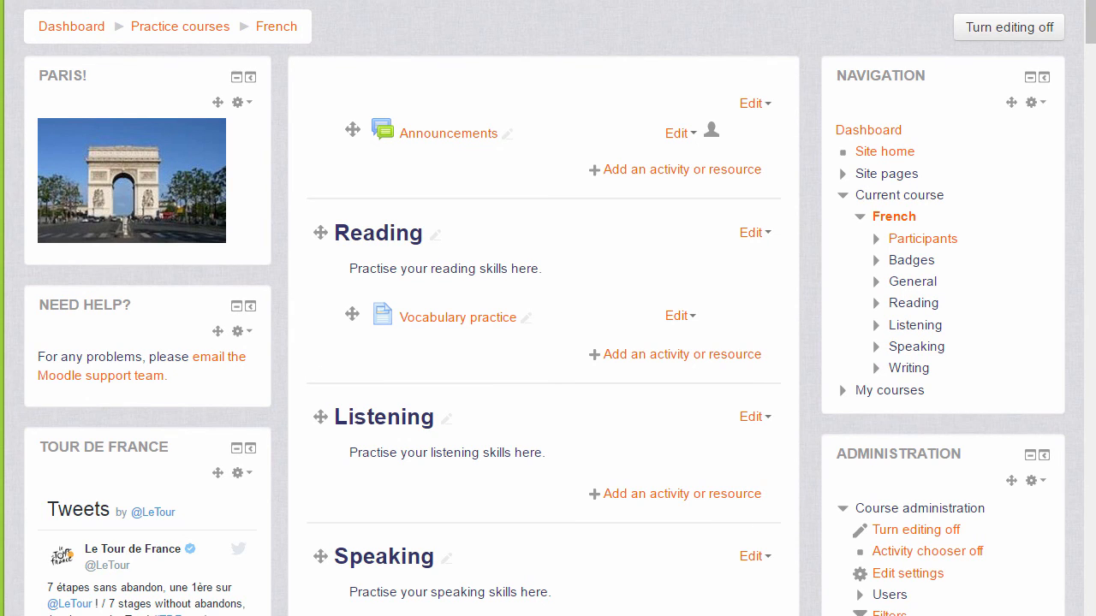